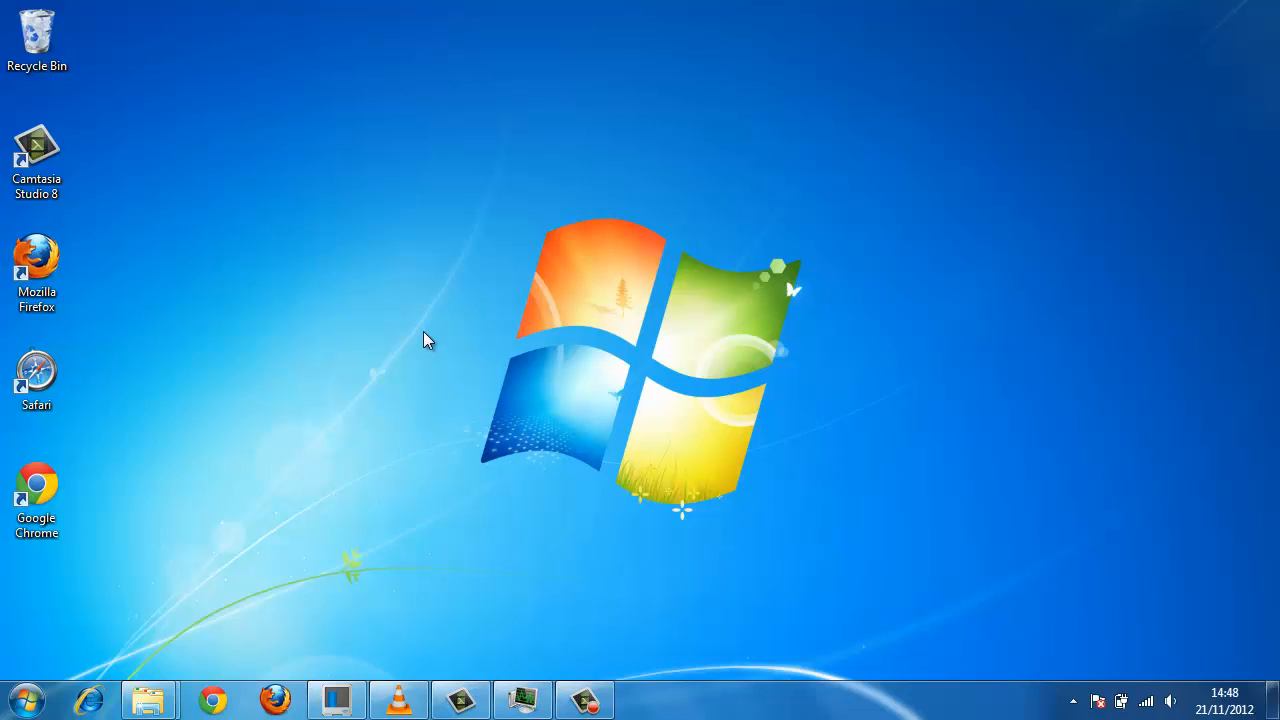
mouse_move(400, 343)
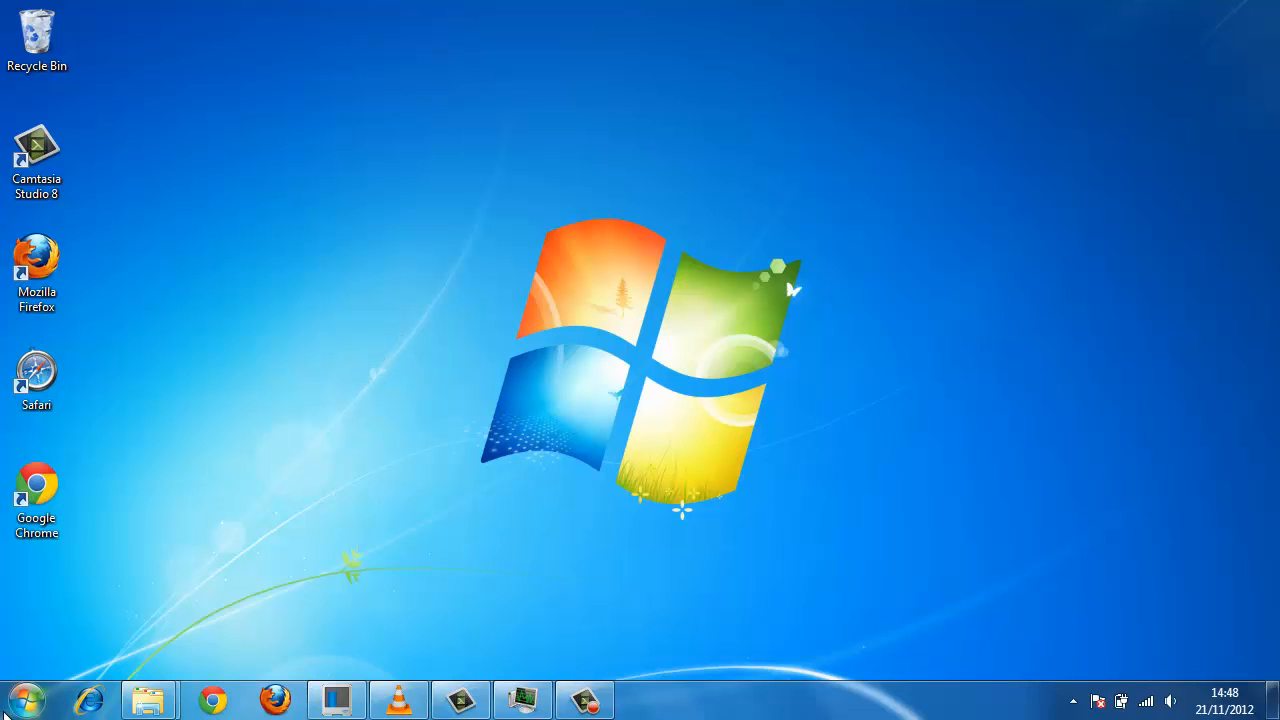
Open Computer from the Start menu to view drives and removable storage.
left_click(27, 699)
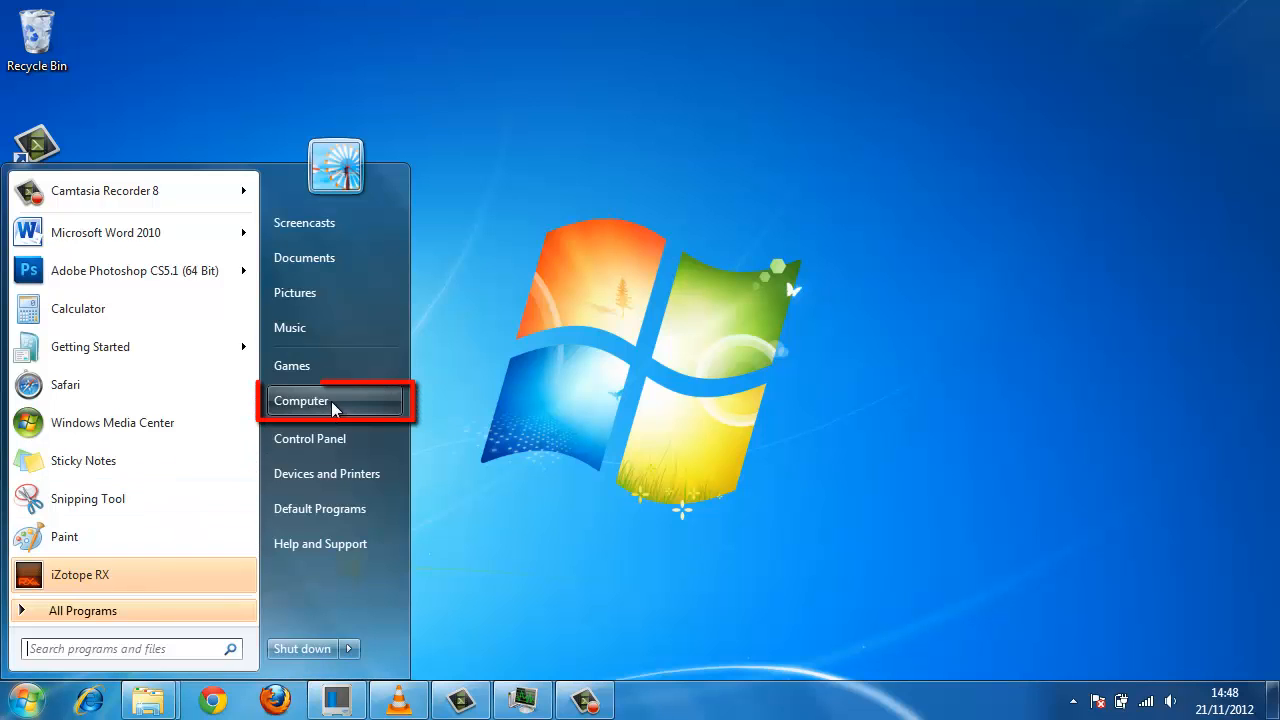
left_click(301, 401)
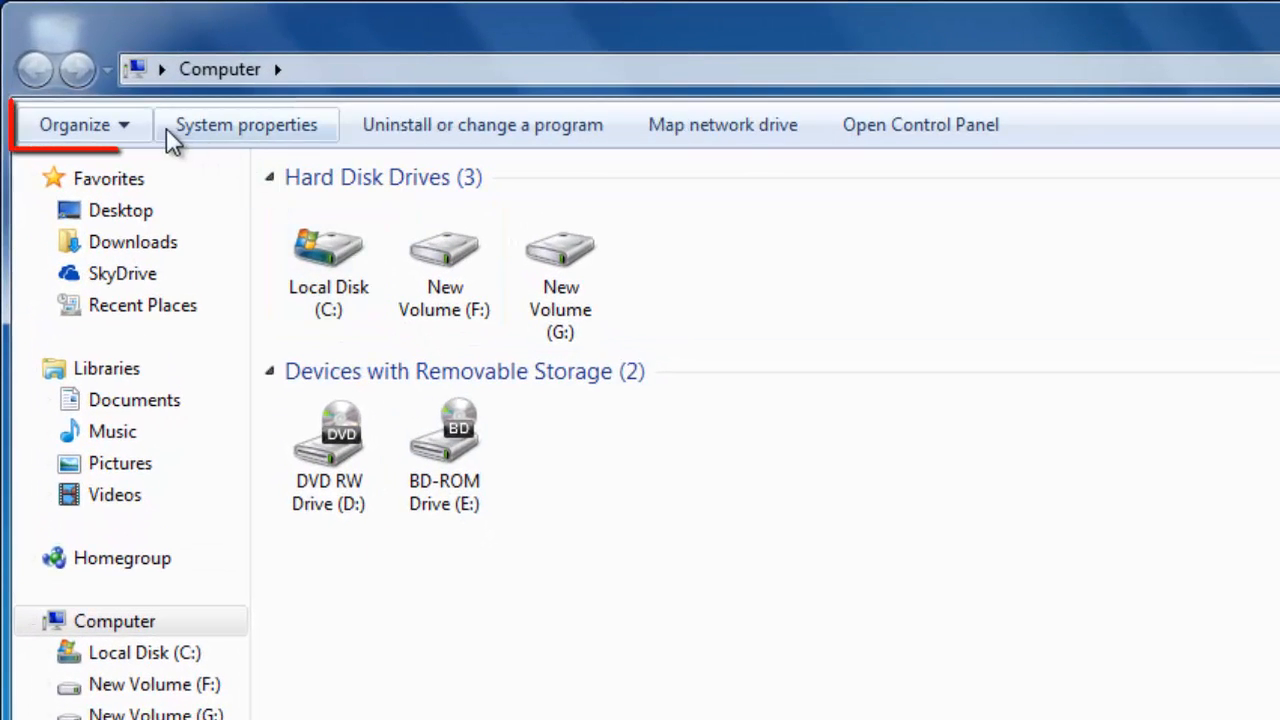
Turn on the Menu bar layout option under Organize in the Computer window.
left_click(75, 124)
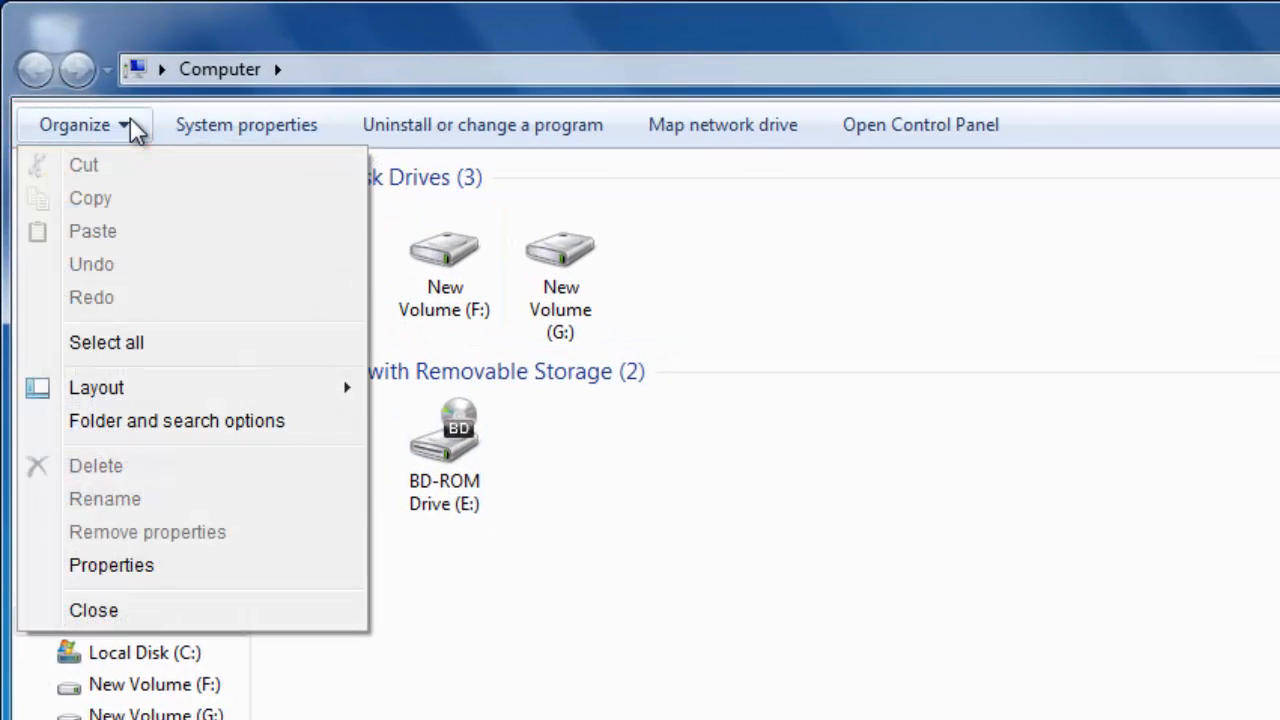
mouse_move(96, 387)
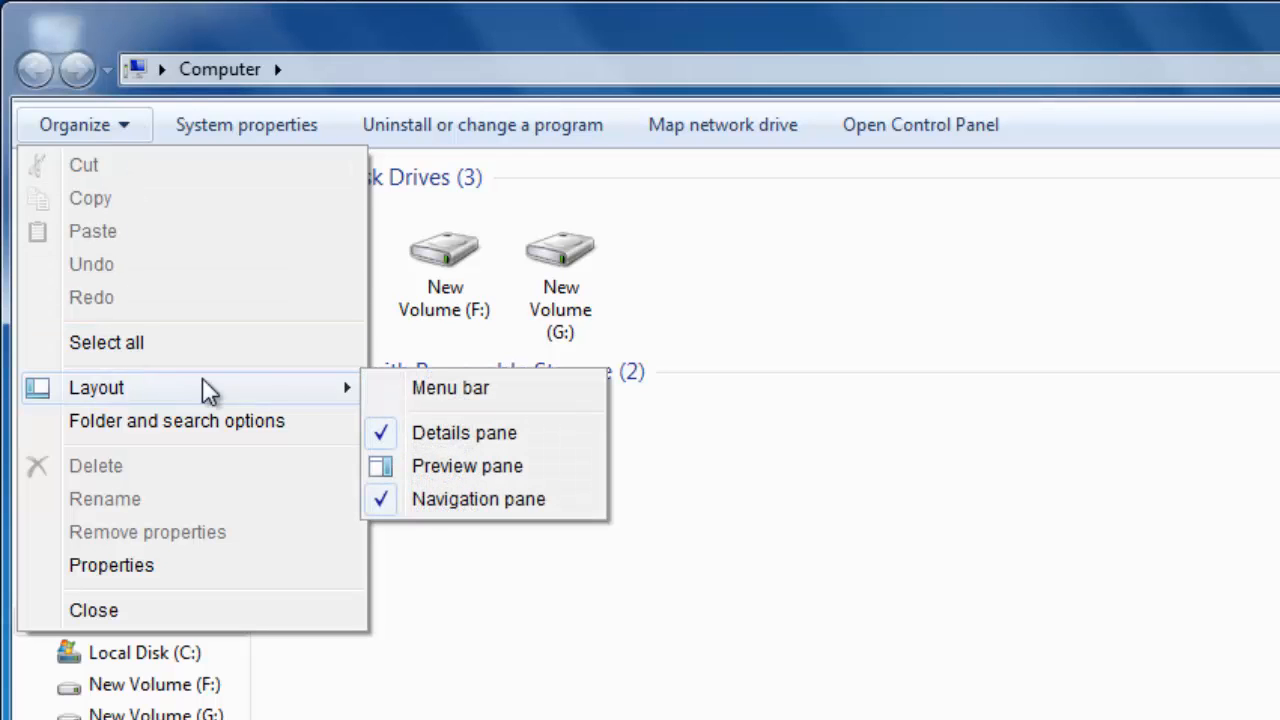
left_click(450, 388)
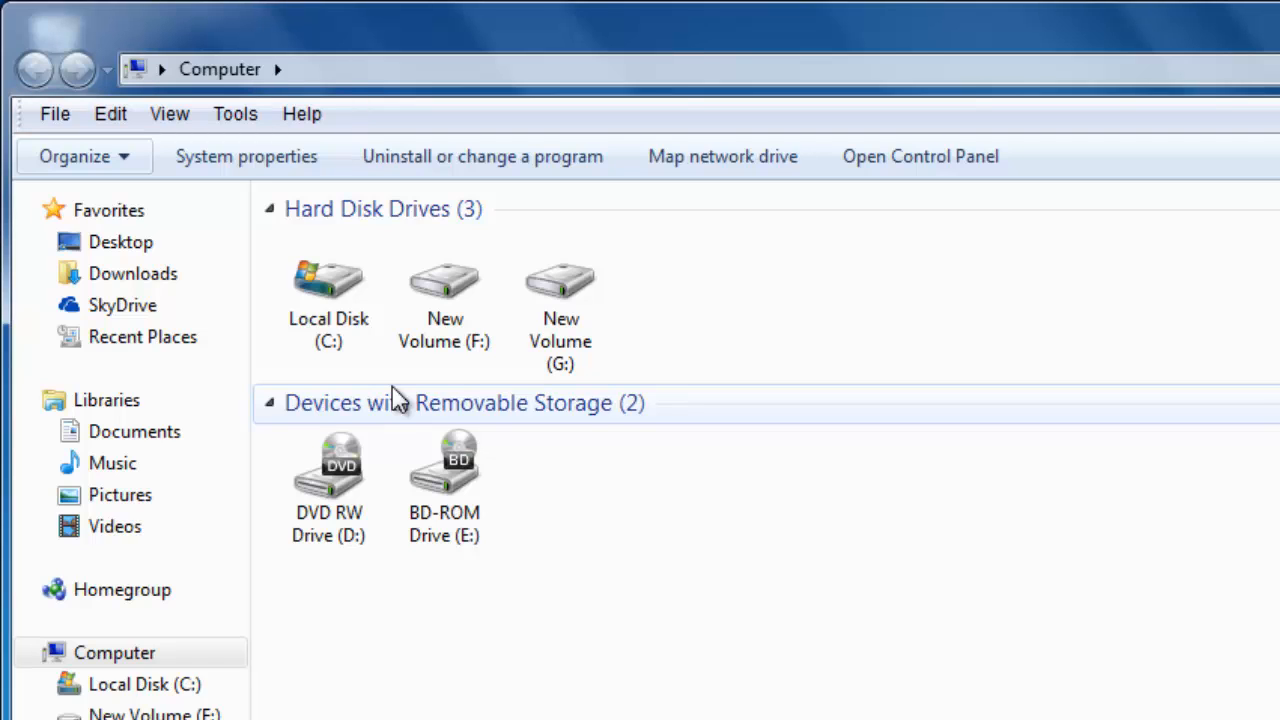
left_click(169, 113)
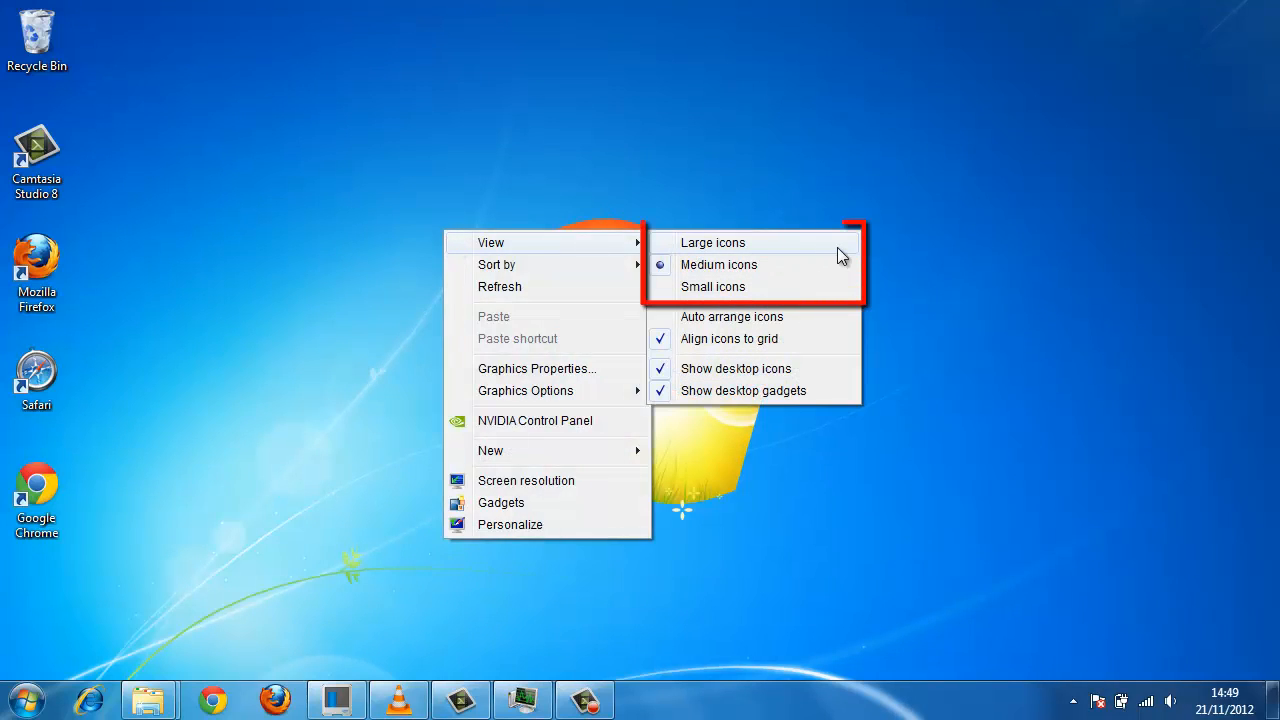
mouse_move(828, 291)
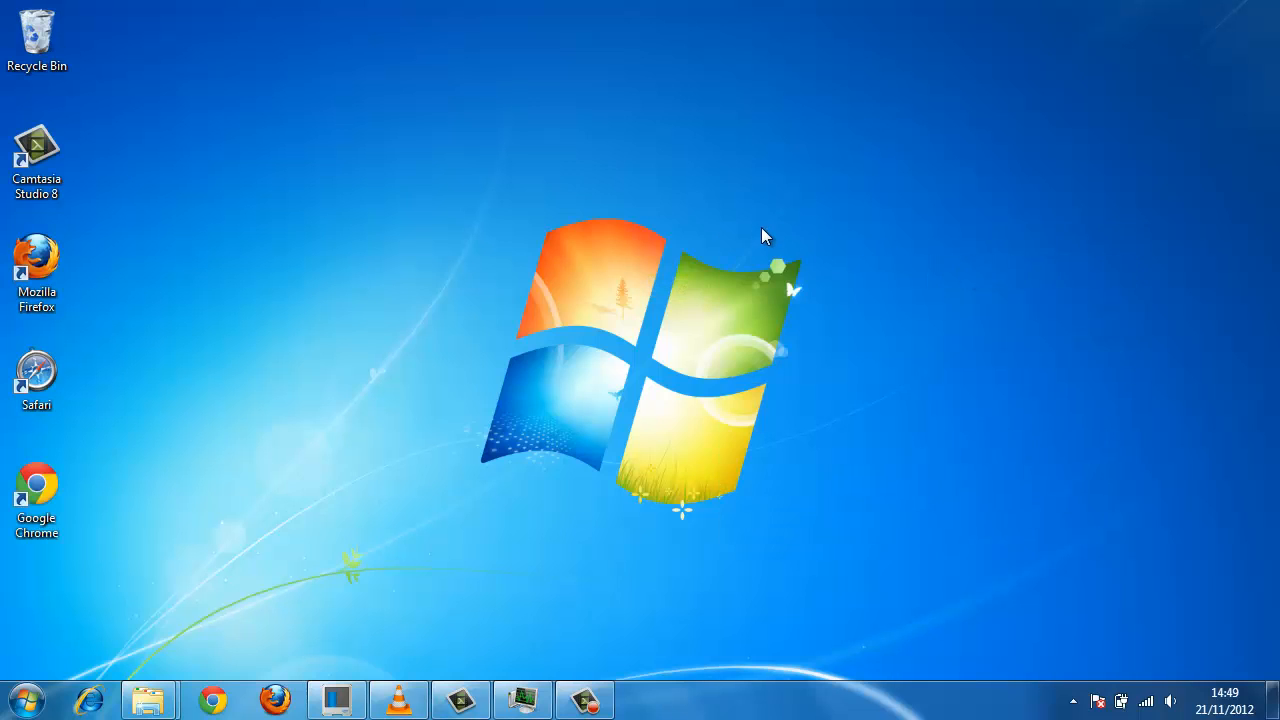
Choose Large icons from the desktop's right-click View menu.
right_click(765, 237)
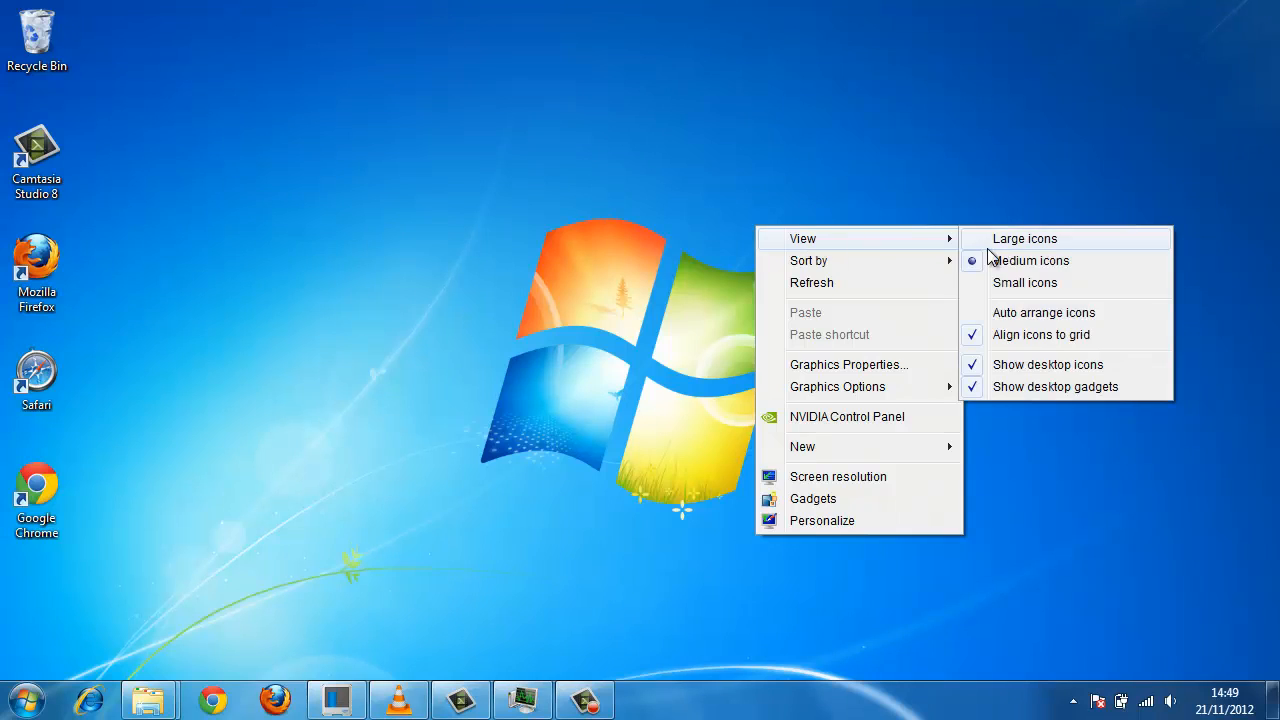
left_click(1024, 238)
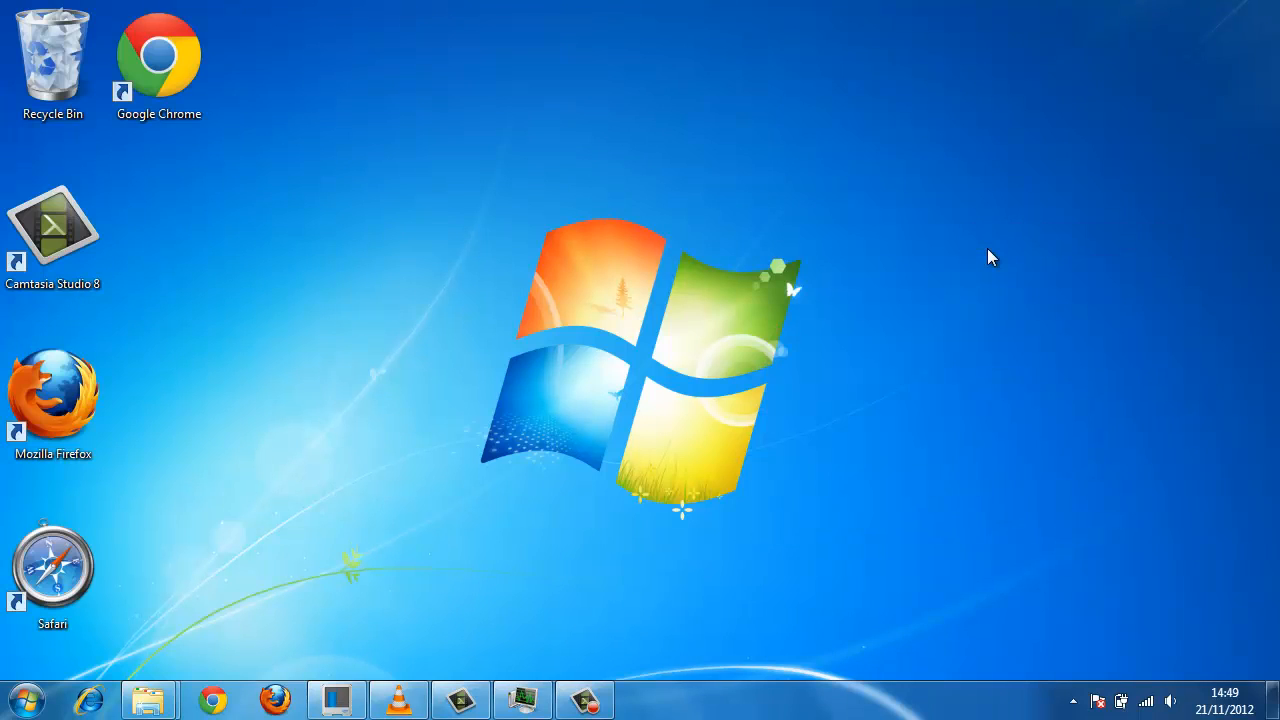